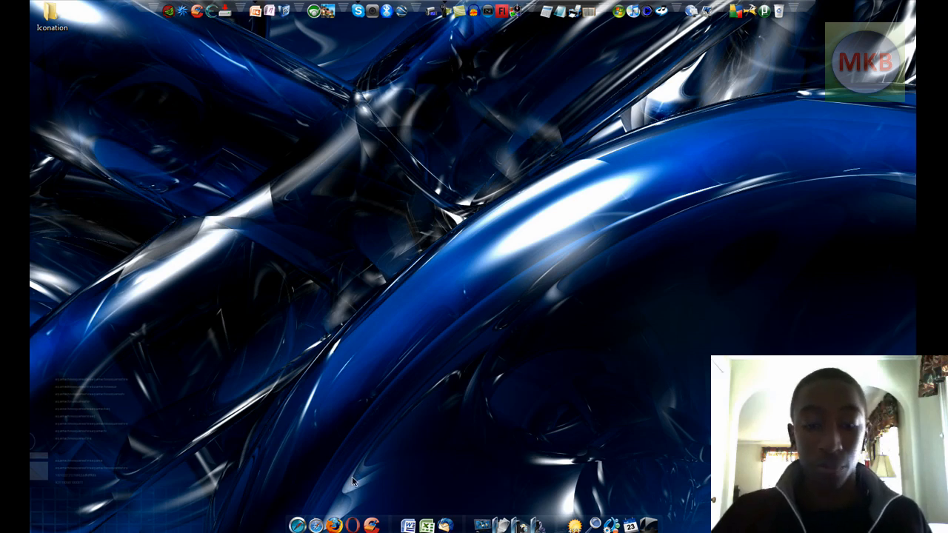
mouse_move(332, 523)
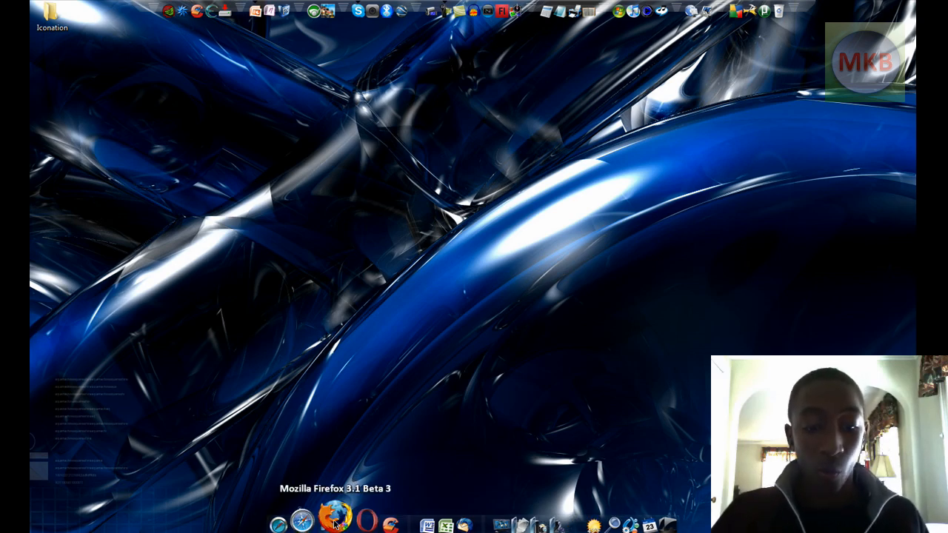
mouse_move(487, 335)
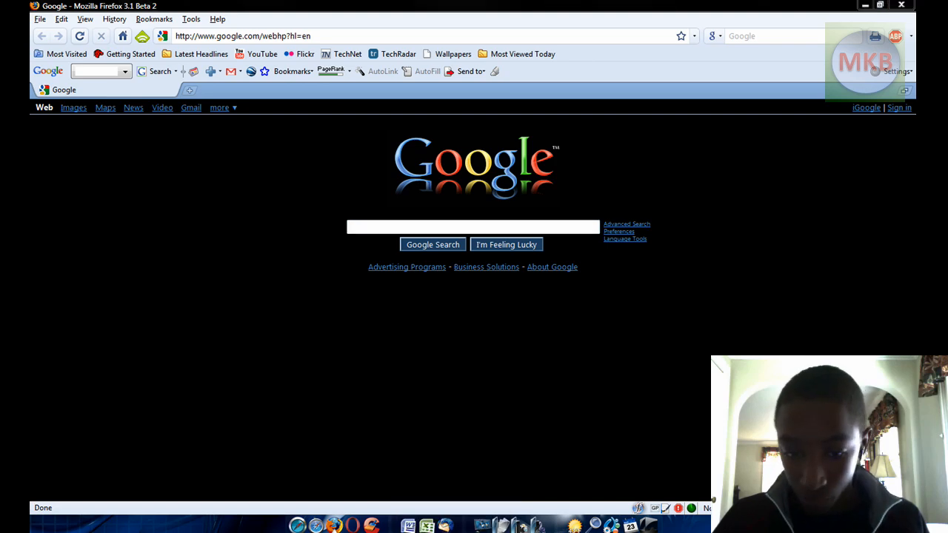
- Launch Firefox and load wall.alphacoders.com via the Wallpapers bookmark
left_click(251, 36)
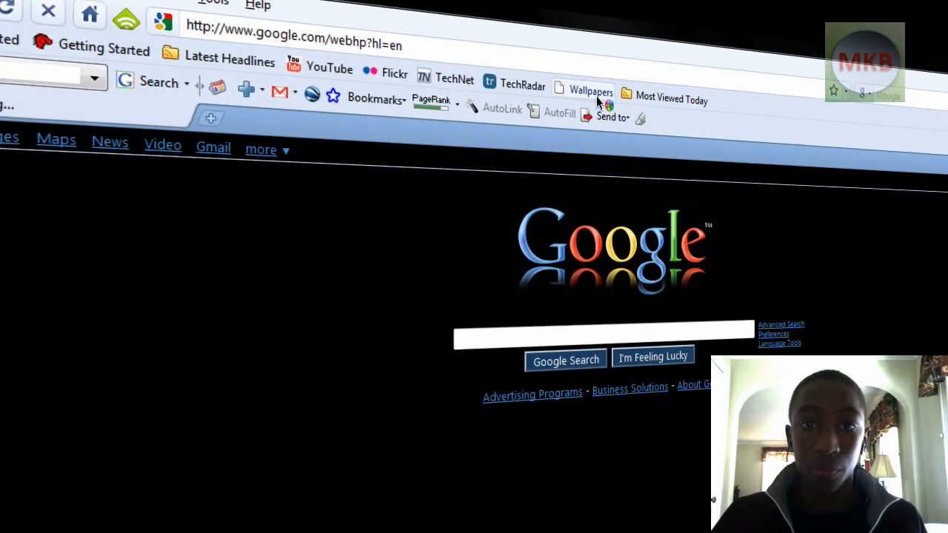
left_click(591, 89)
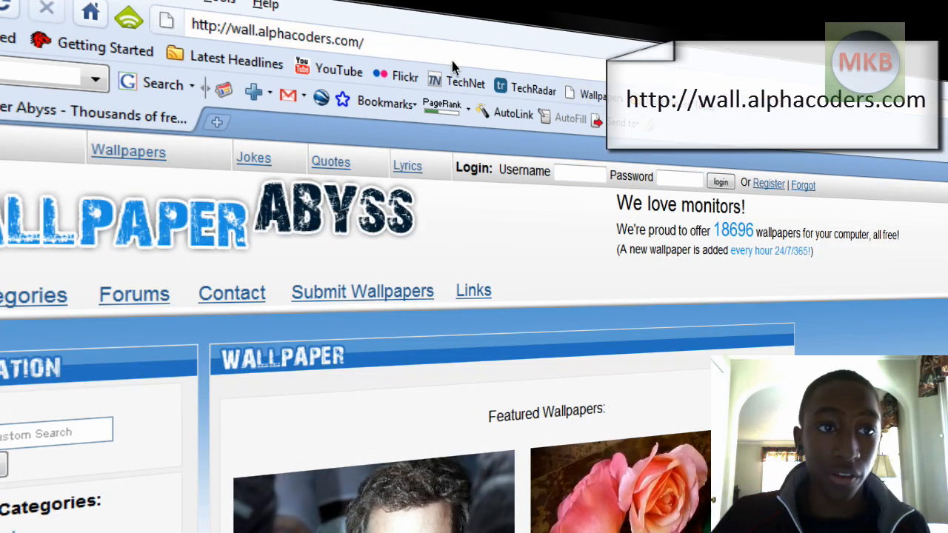
left_click(285, 39)
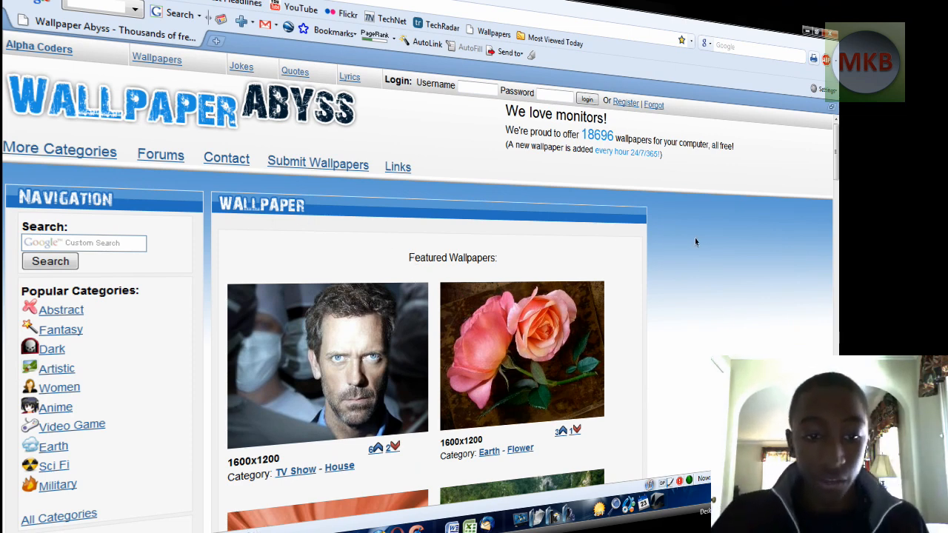
scroll("down", 3)
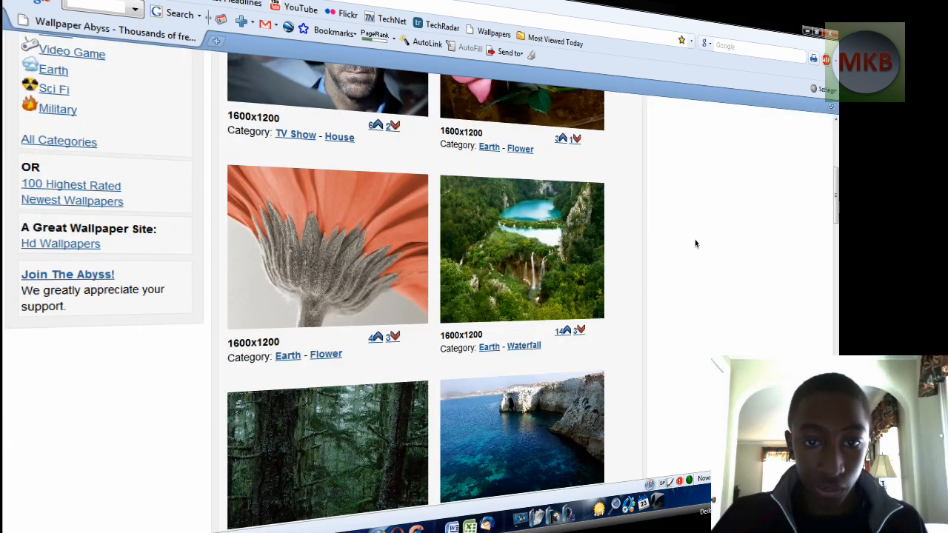
scroll("up", 3)
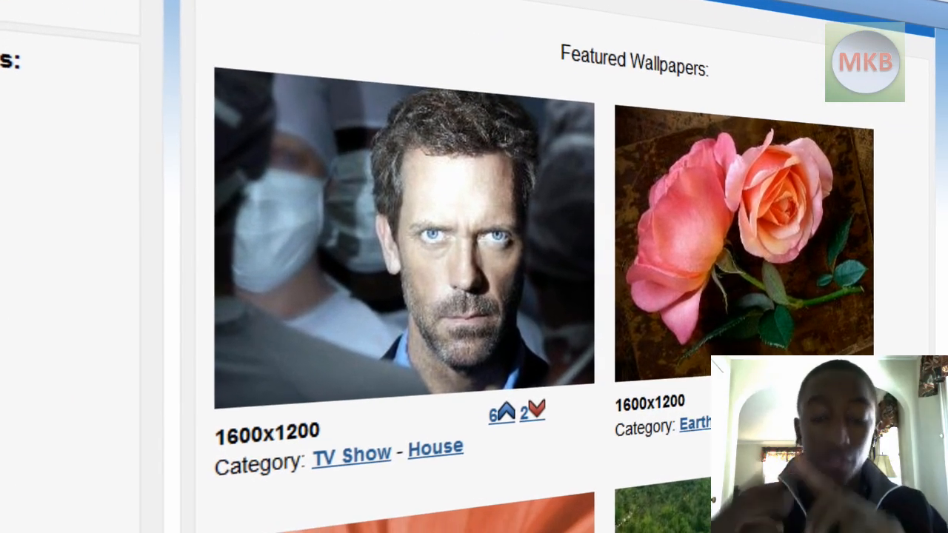
scroll("down", 3)
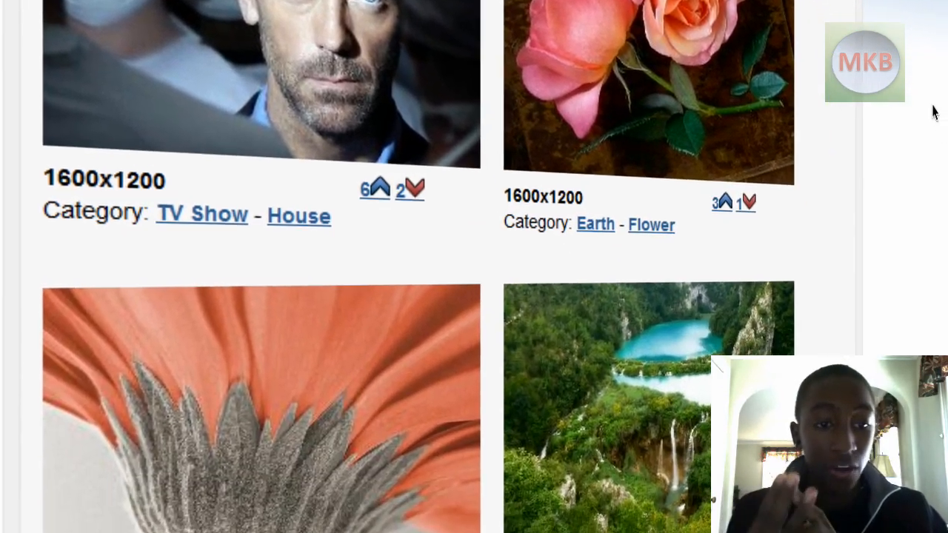
scroll("down", 3)
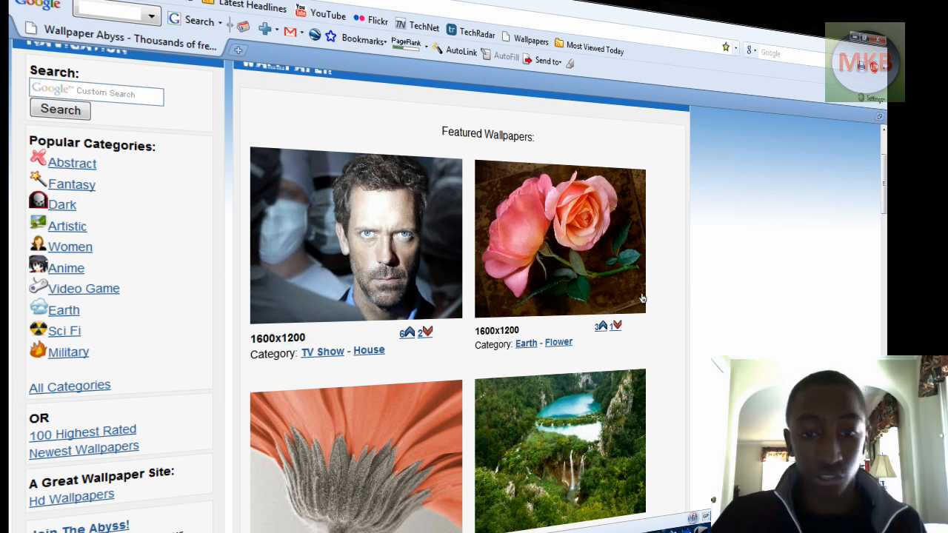
mouse_move(748, 240)
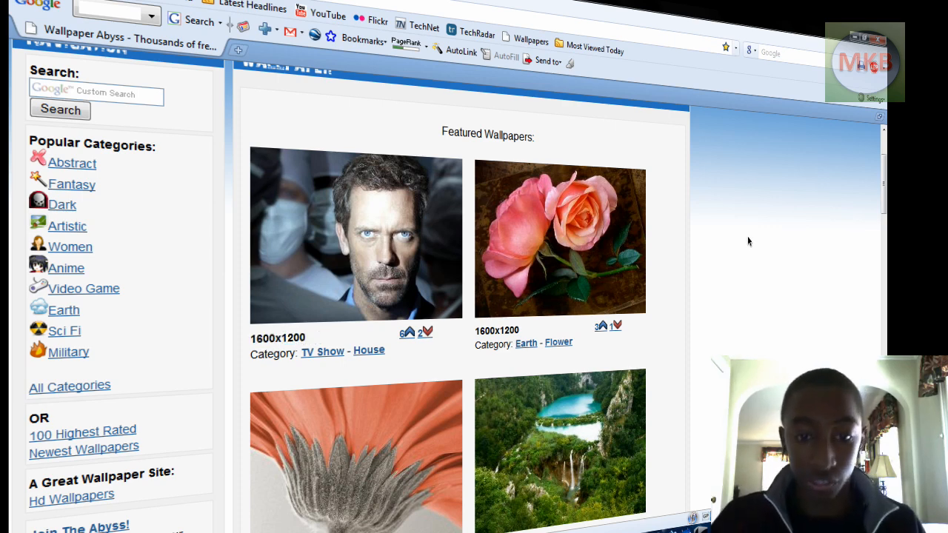
scroll("down", 3)
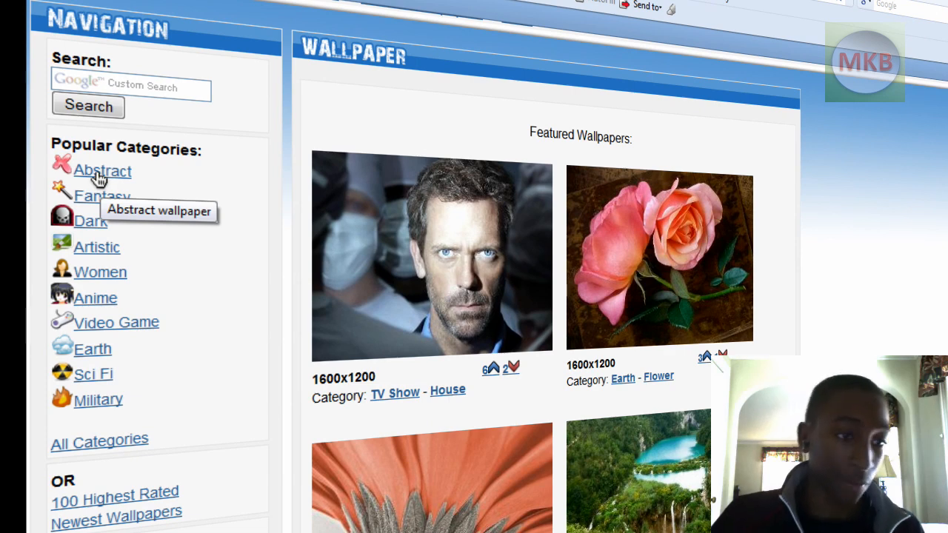
mouse_move(96, 402)
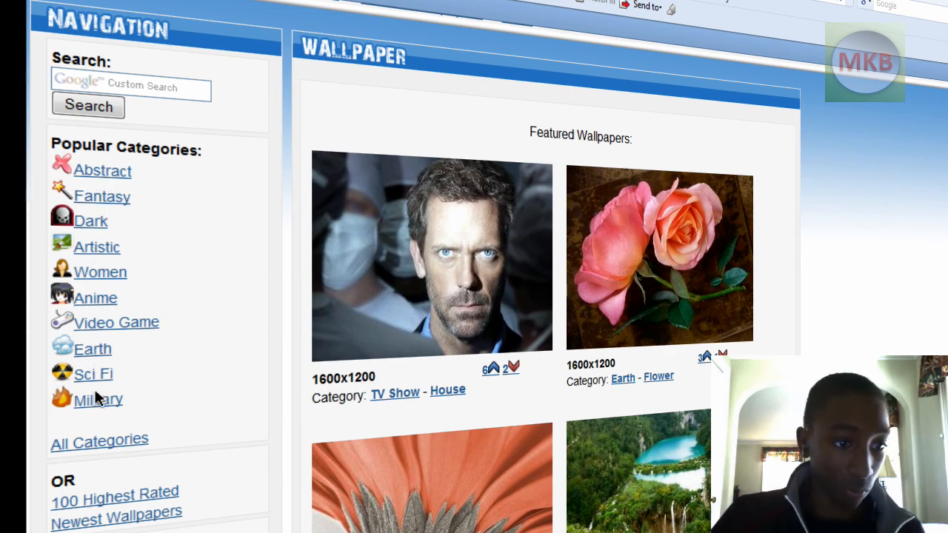
mouse_move(107, 210)
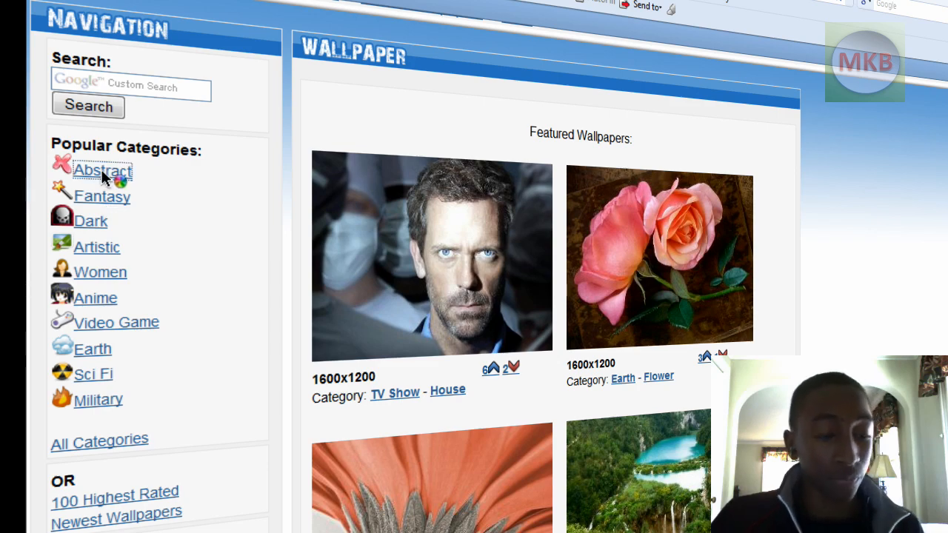
- Browse the Abstract category, glance at the minimum-resolution filter, then show only the Black subcategory
left_click(98, 172)
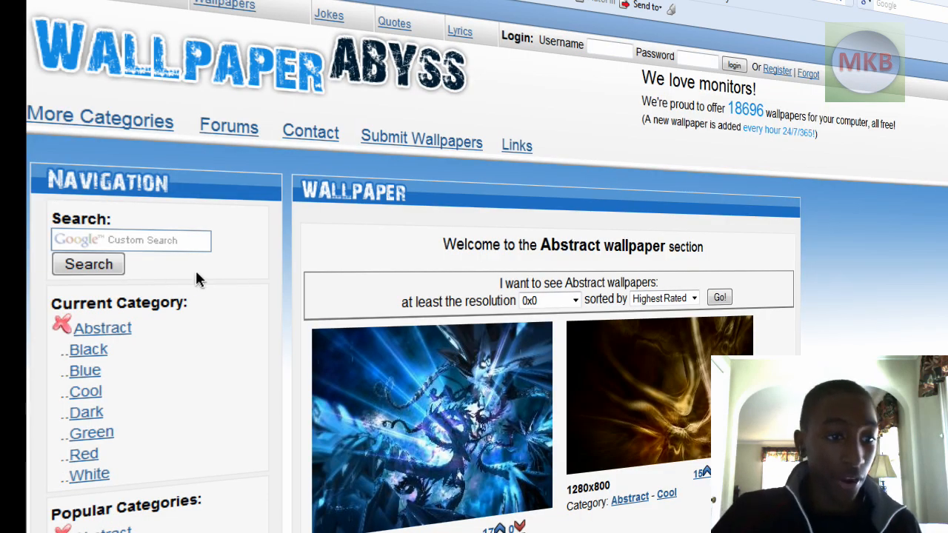
scroll("down", 3)
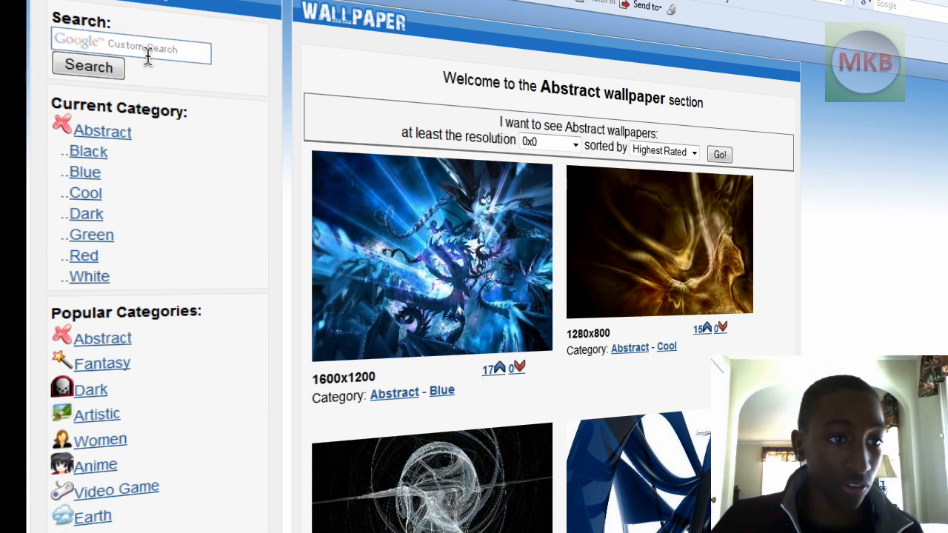
left_click(132, 47)
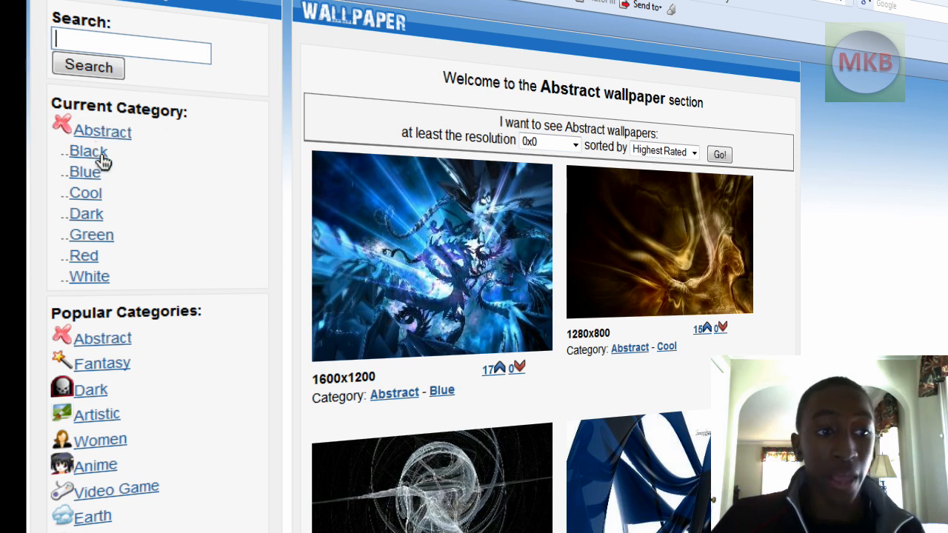
mouse_move(86, 175)
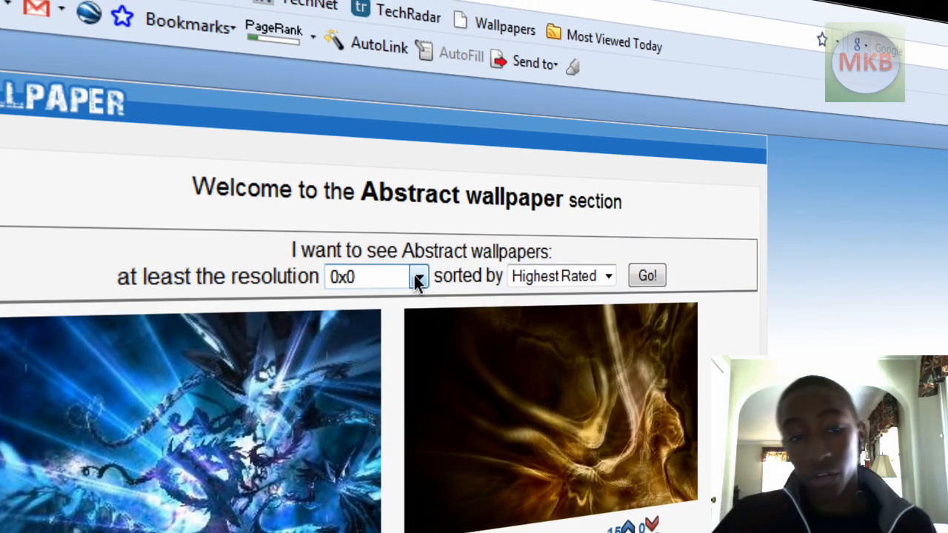
left_click(418, 277)
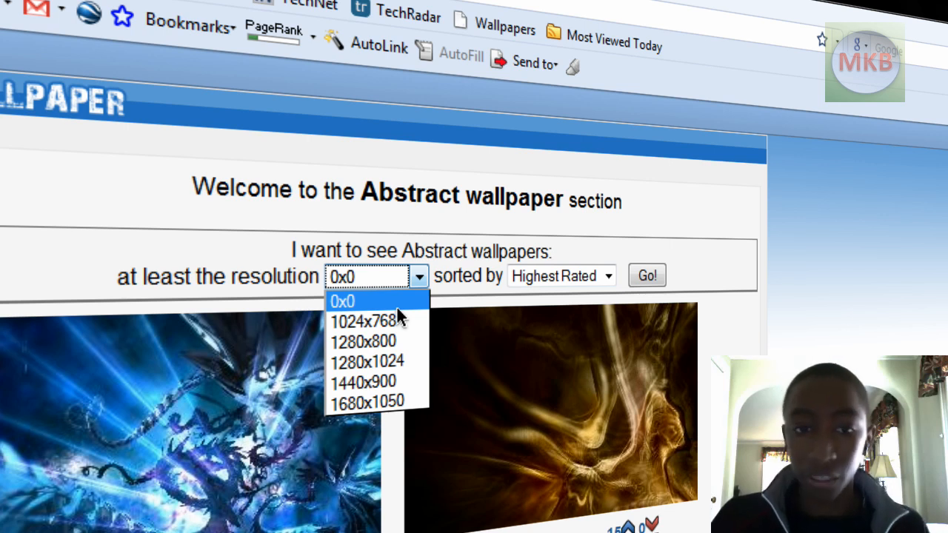
mouse_move(388, 304)
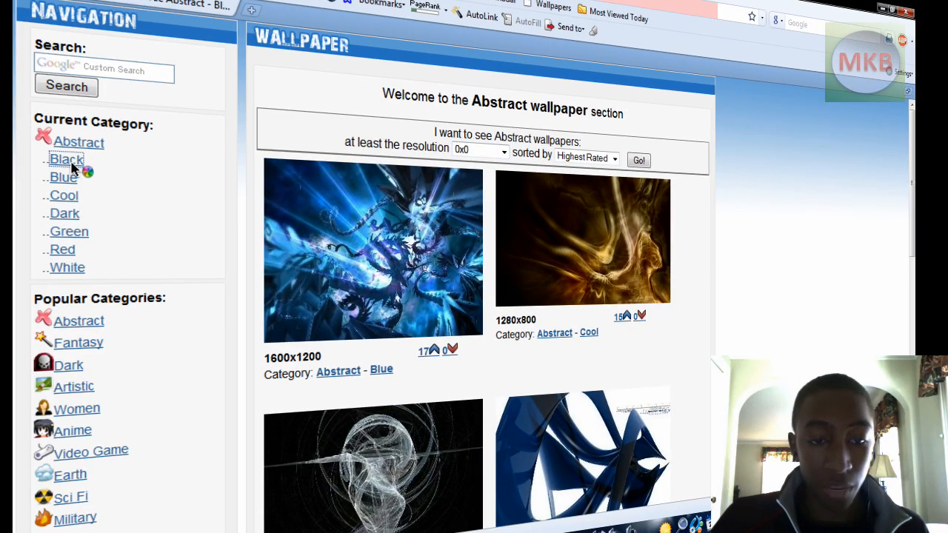
left_click(65, 160)
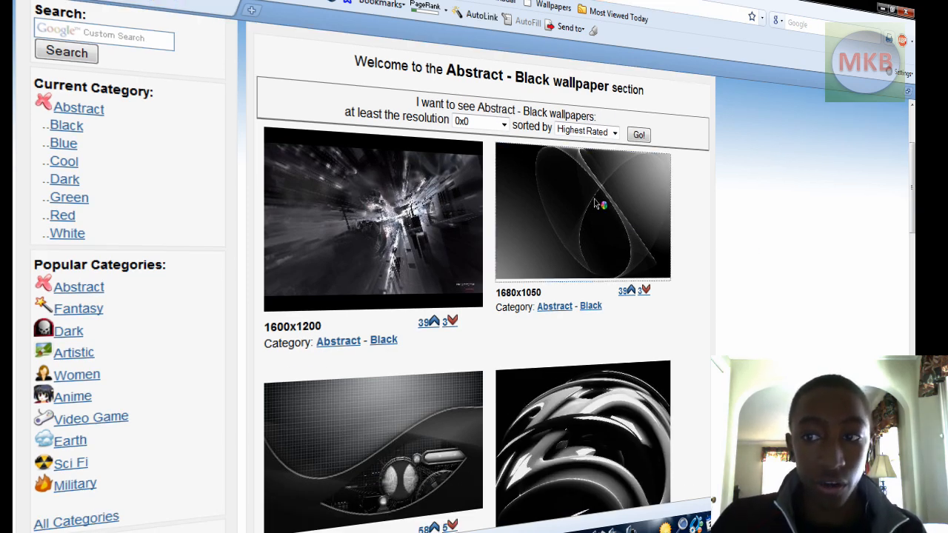
- View the 1680x1050 black wallpaper full size and bring up Set As Desktop Background
left_click(595, 207)
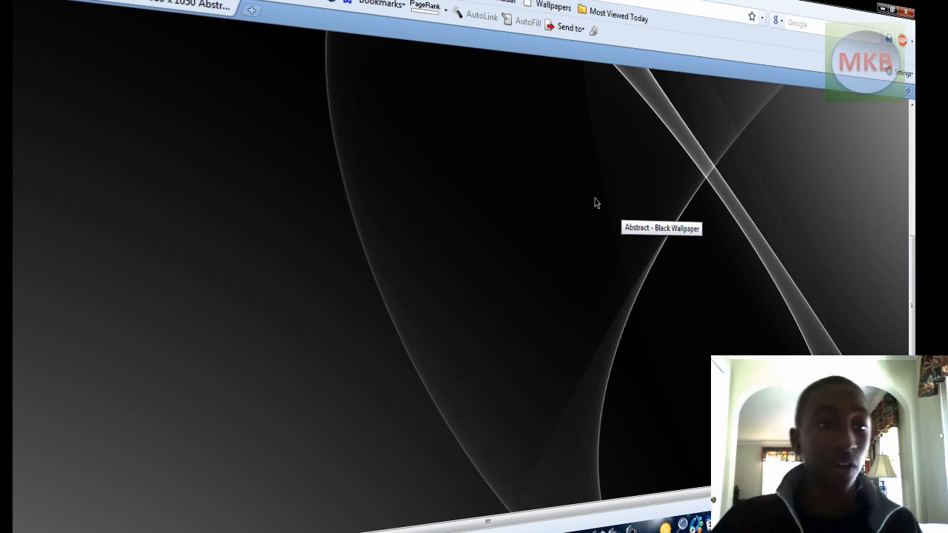
right_click(335, 110)
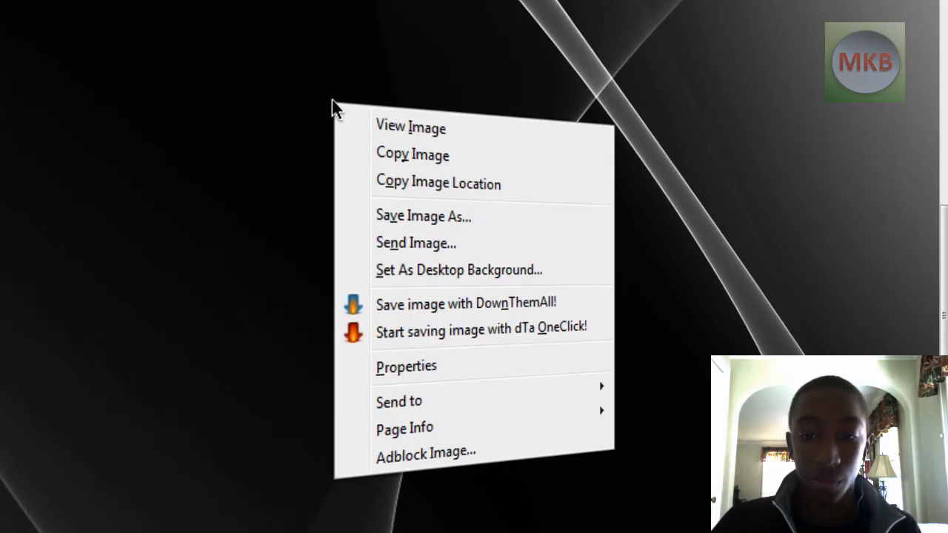
mouse_move(462, 277)
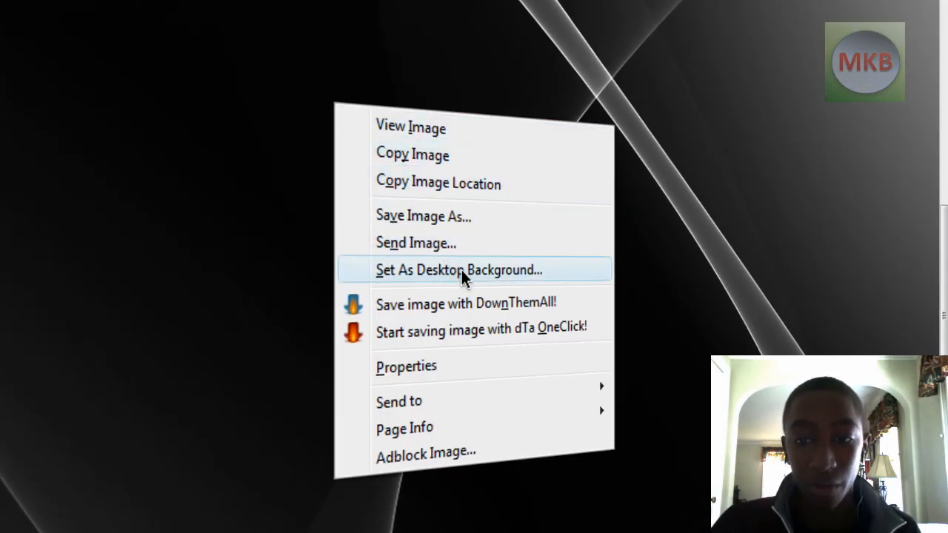
left_click(456, 270)
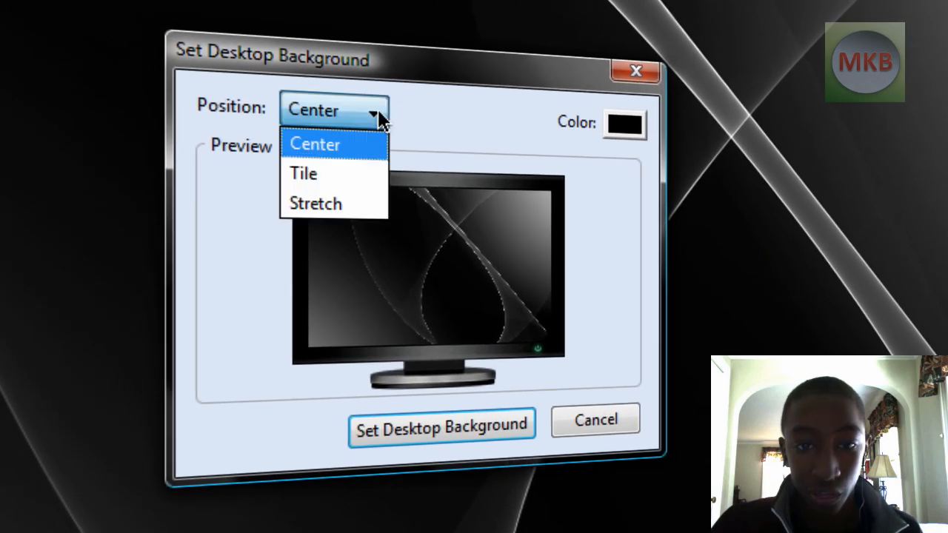
- Preview Tile, choose Center position, and apply the image as the desktop background
left_click(303, 174)
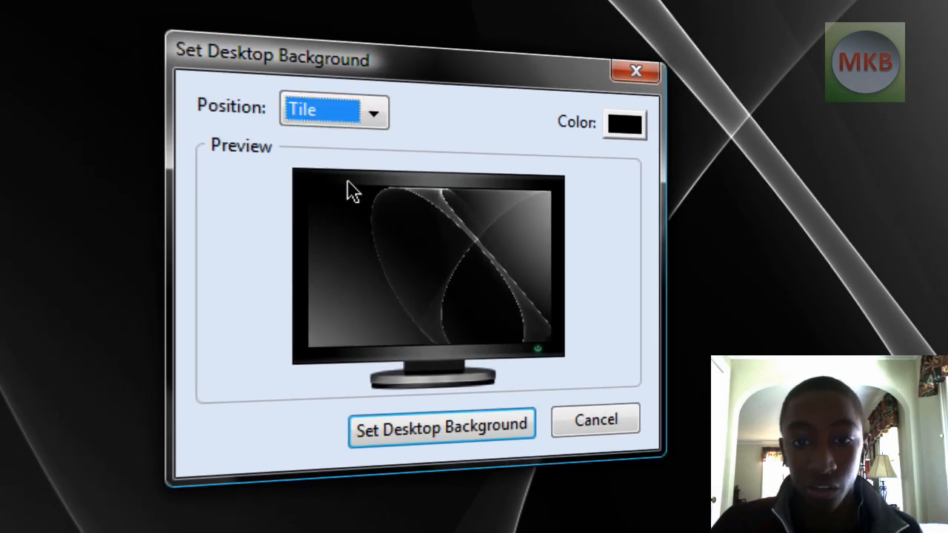
mouse_move(463, 268)
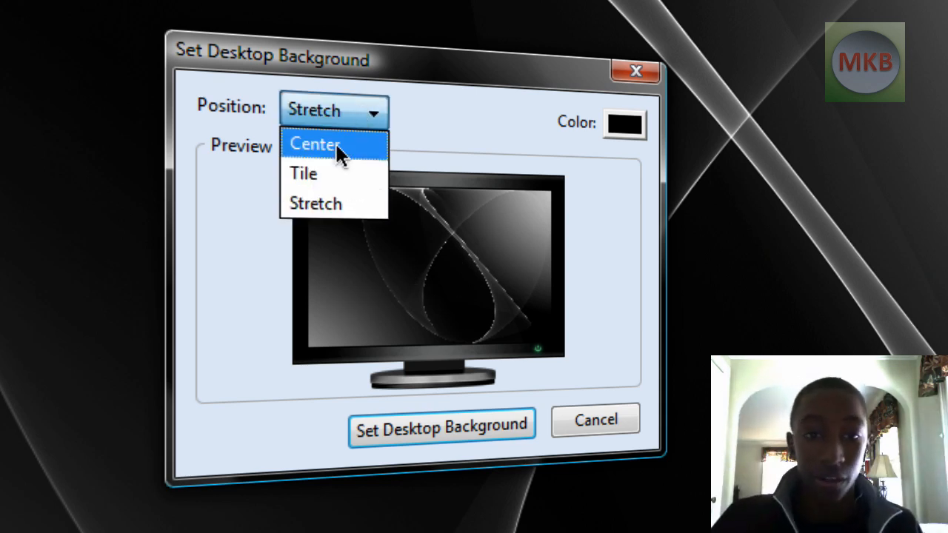
left_click(320, 142)
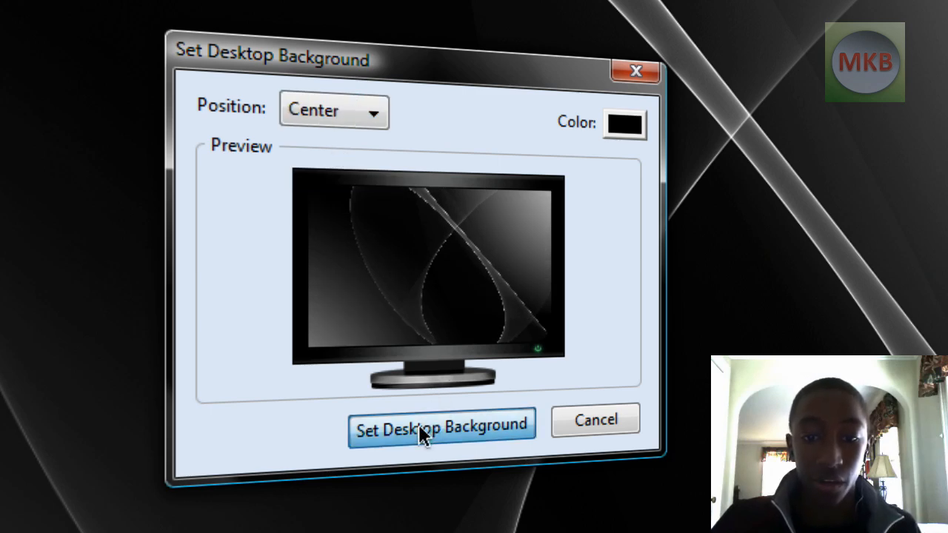
left_click(441, 425)
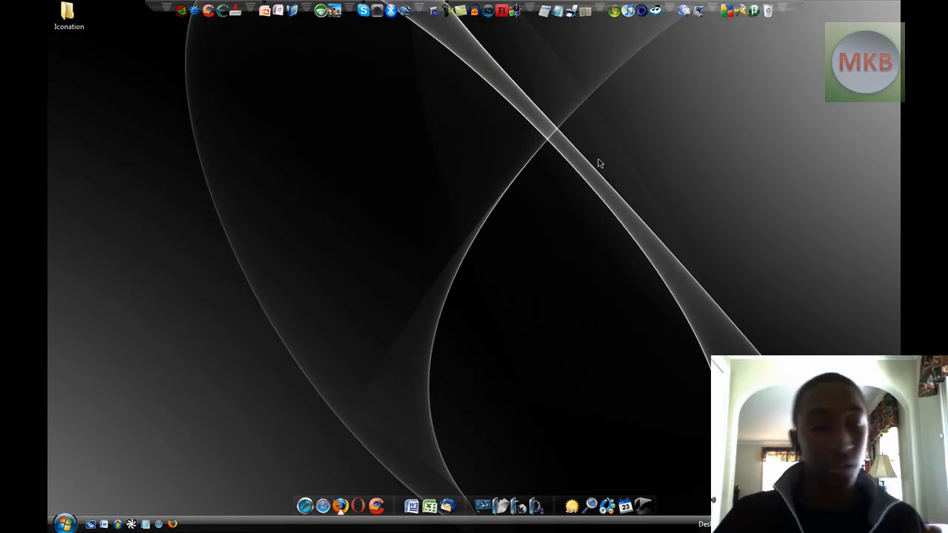
mouse_move(579, 175)
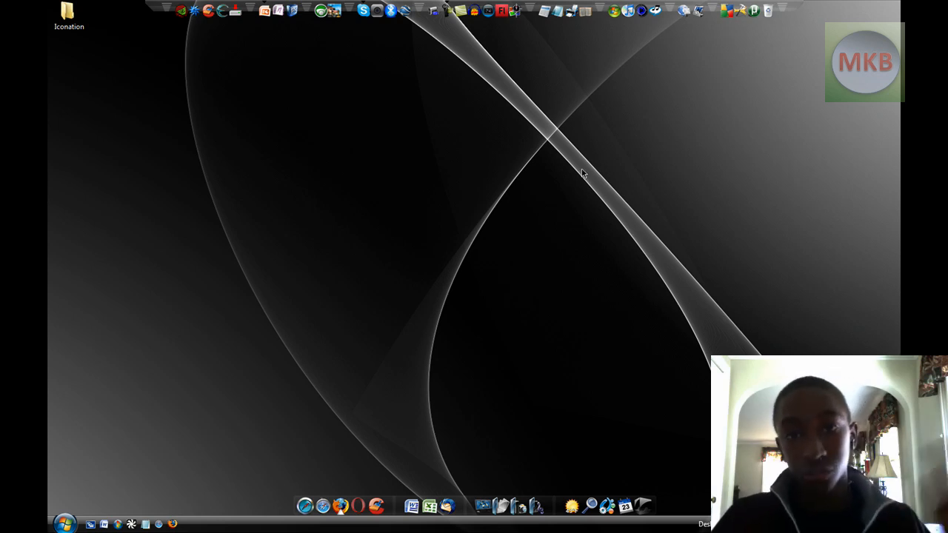
mouse_move(626, 148)
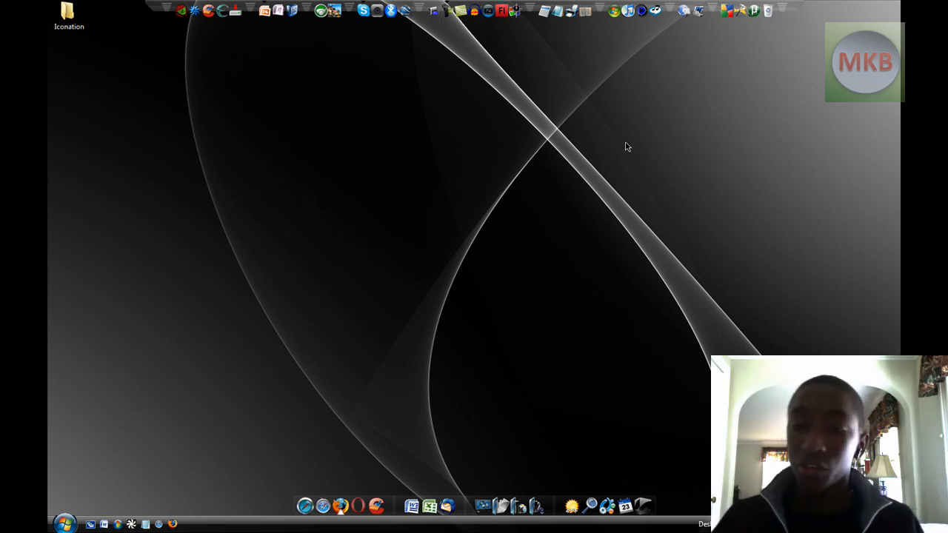
mouse_move(687, 132)
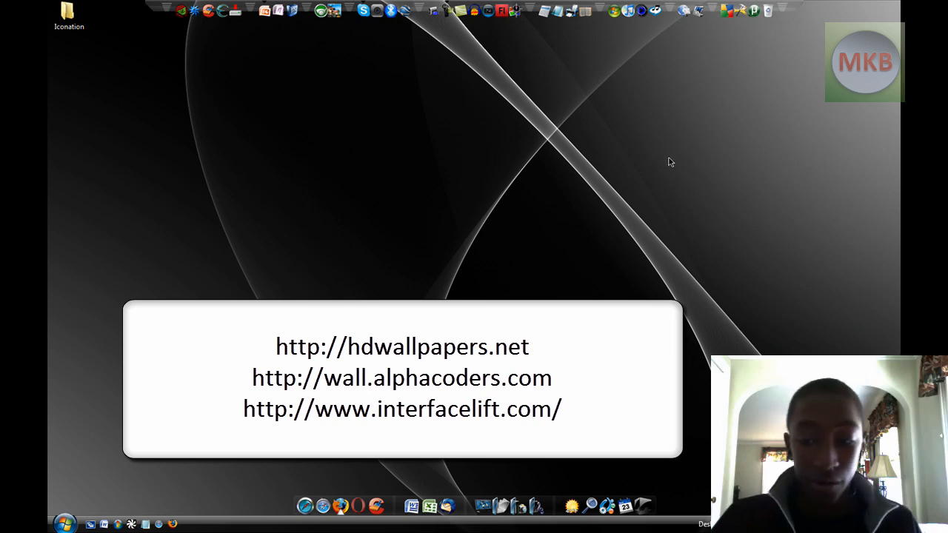
mouse_move(670, 178)
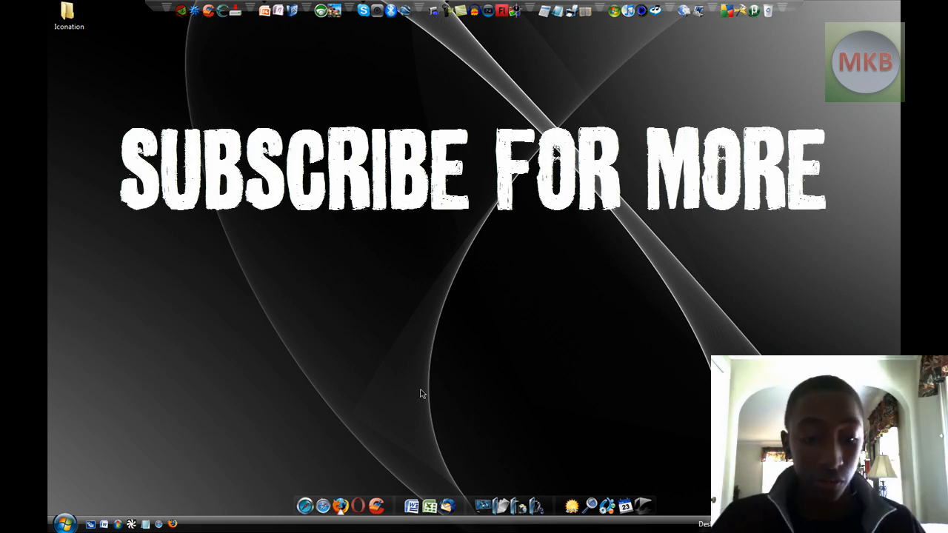
mouse_move(471, 278)
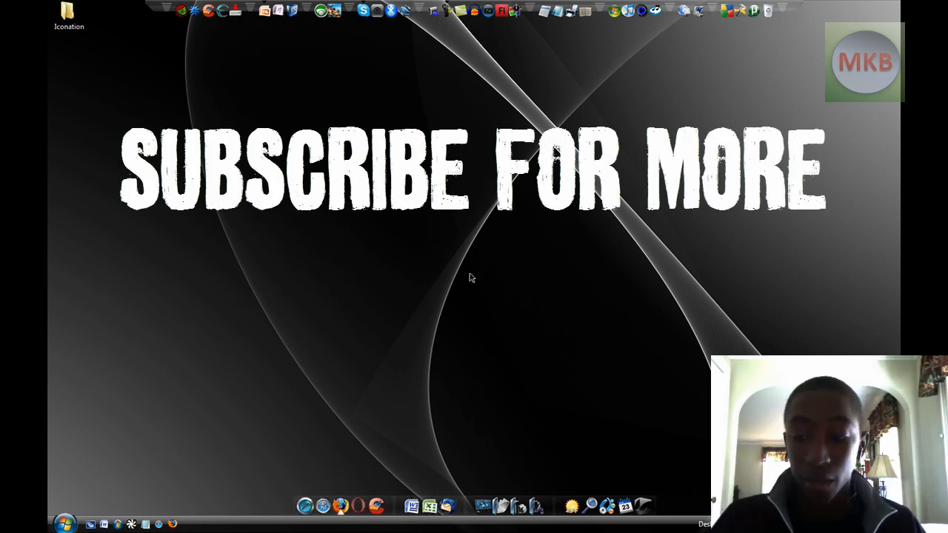